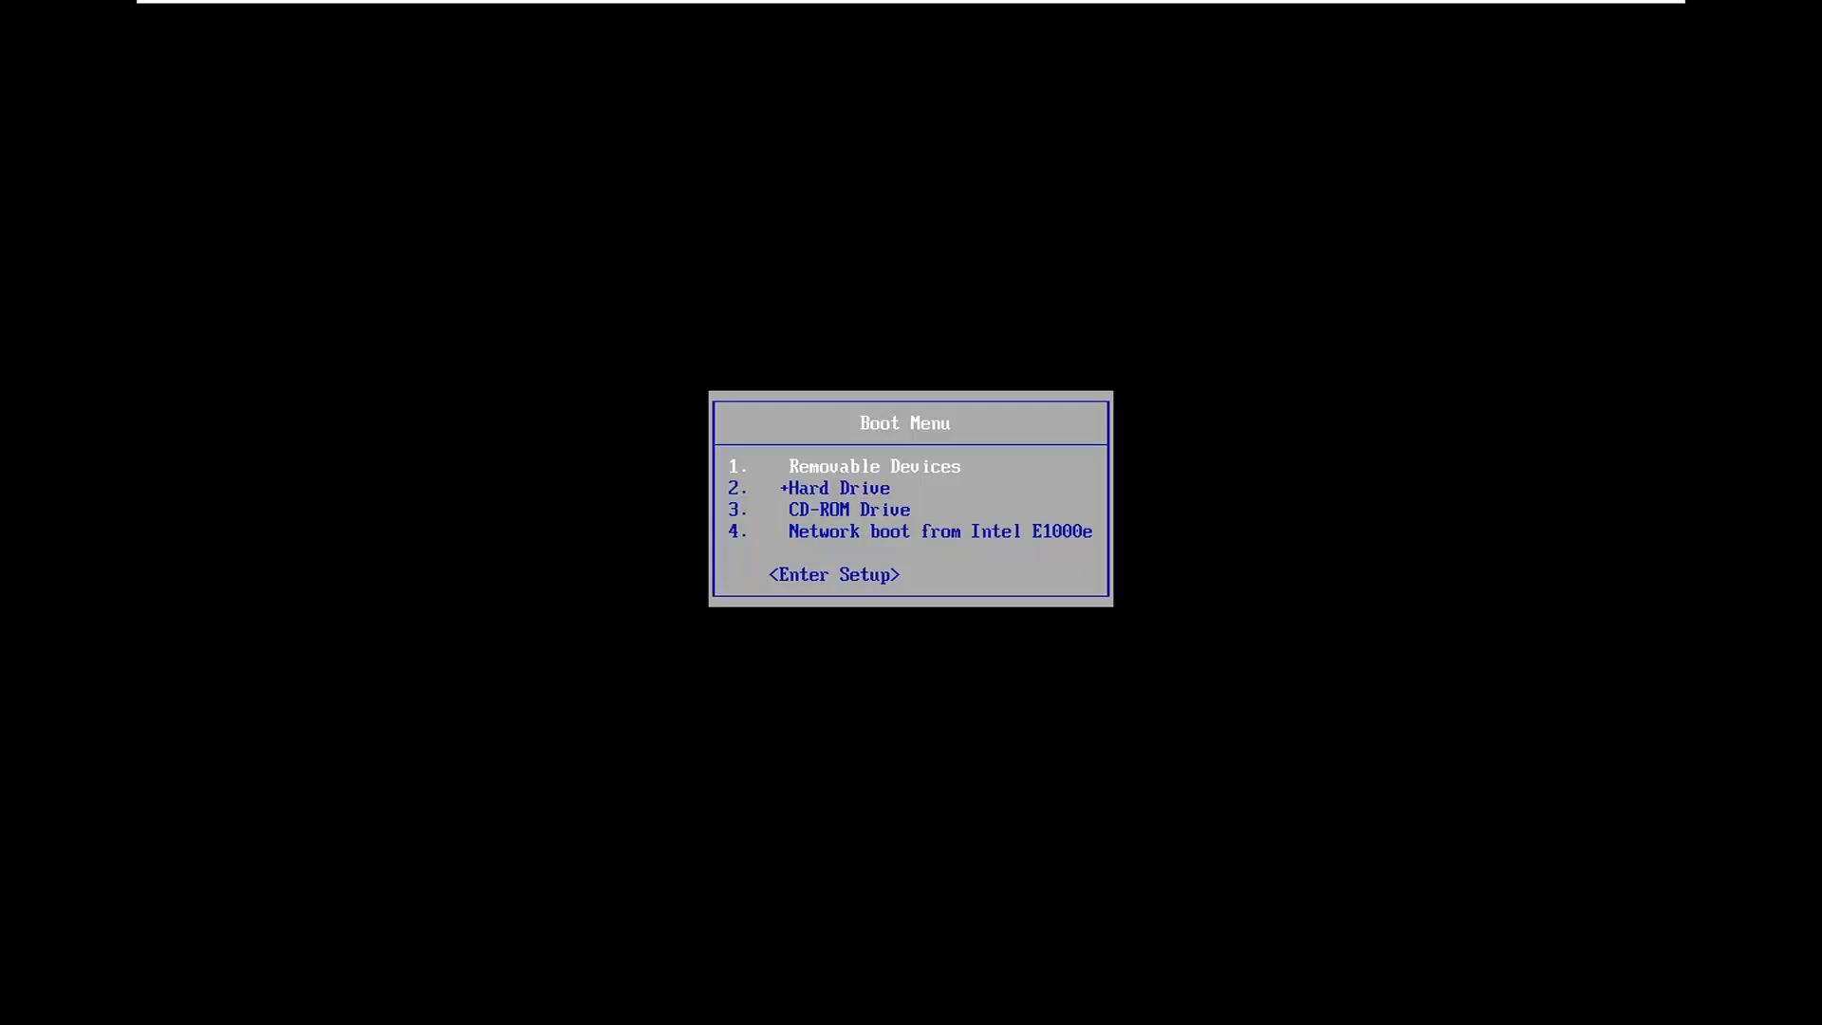
mouse_move(1667, 519)
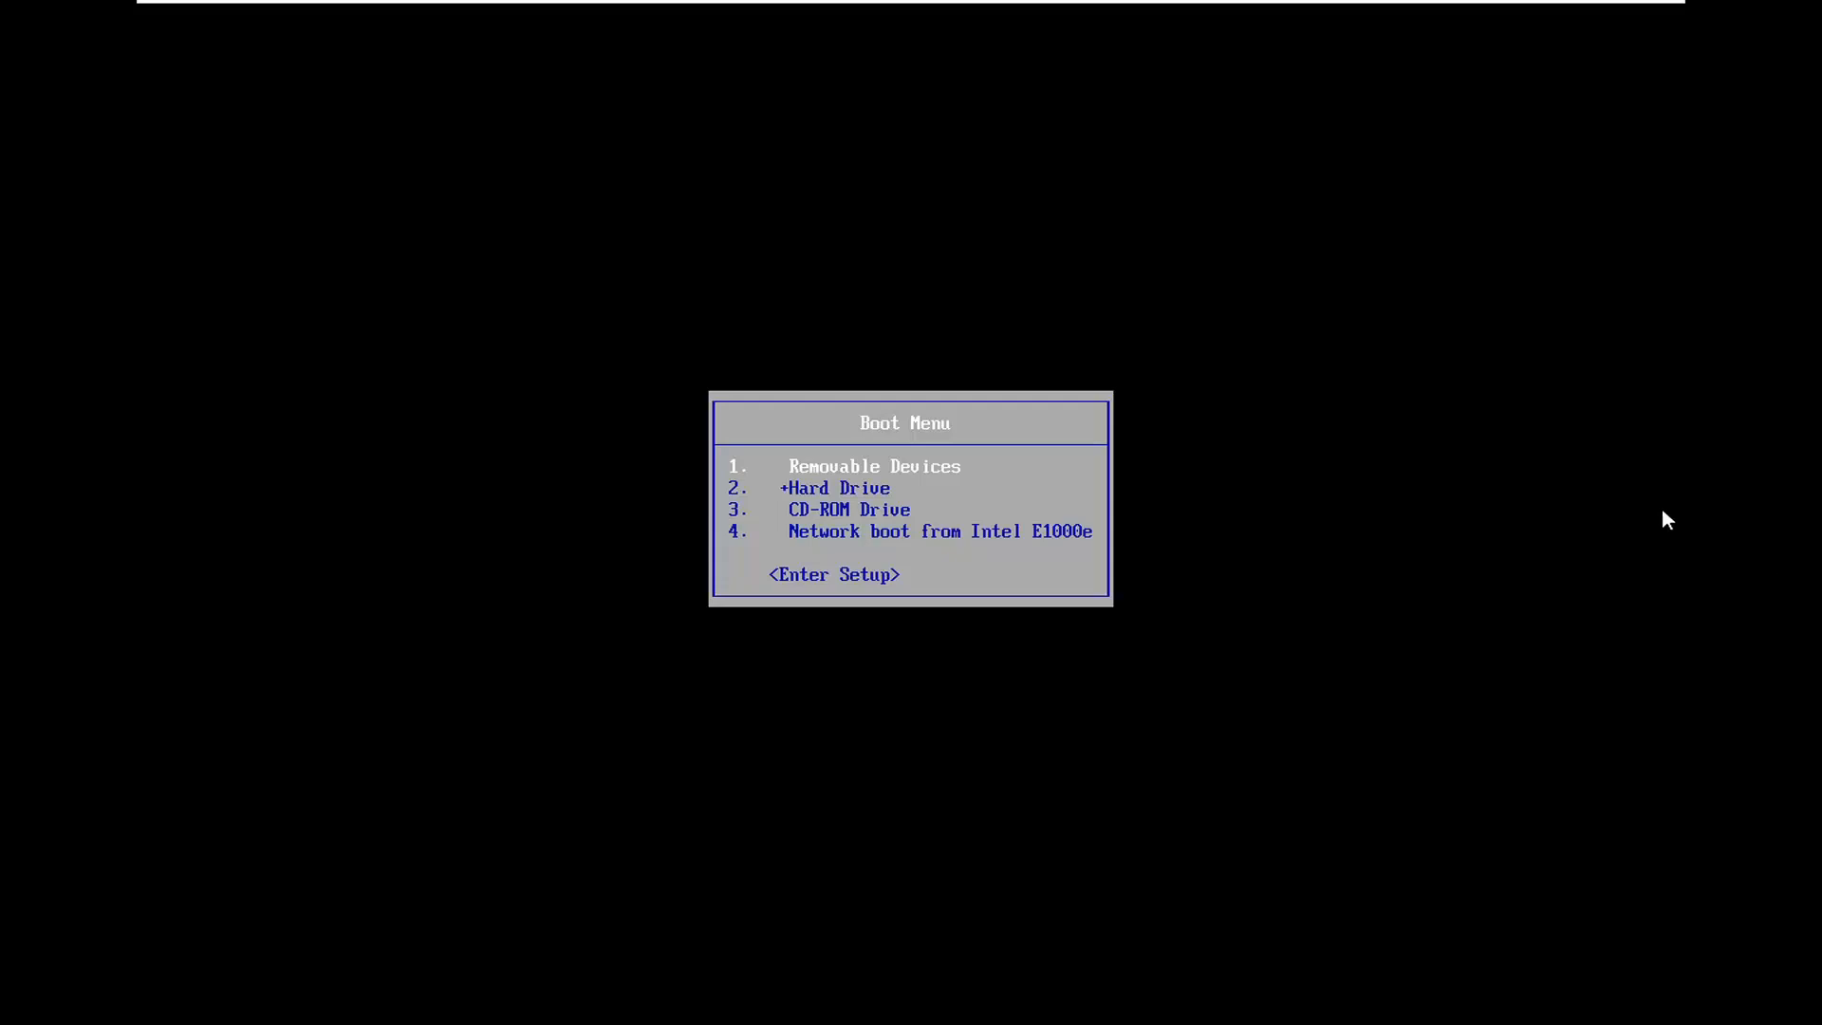
mouse_move(1624, 529)
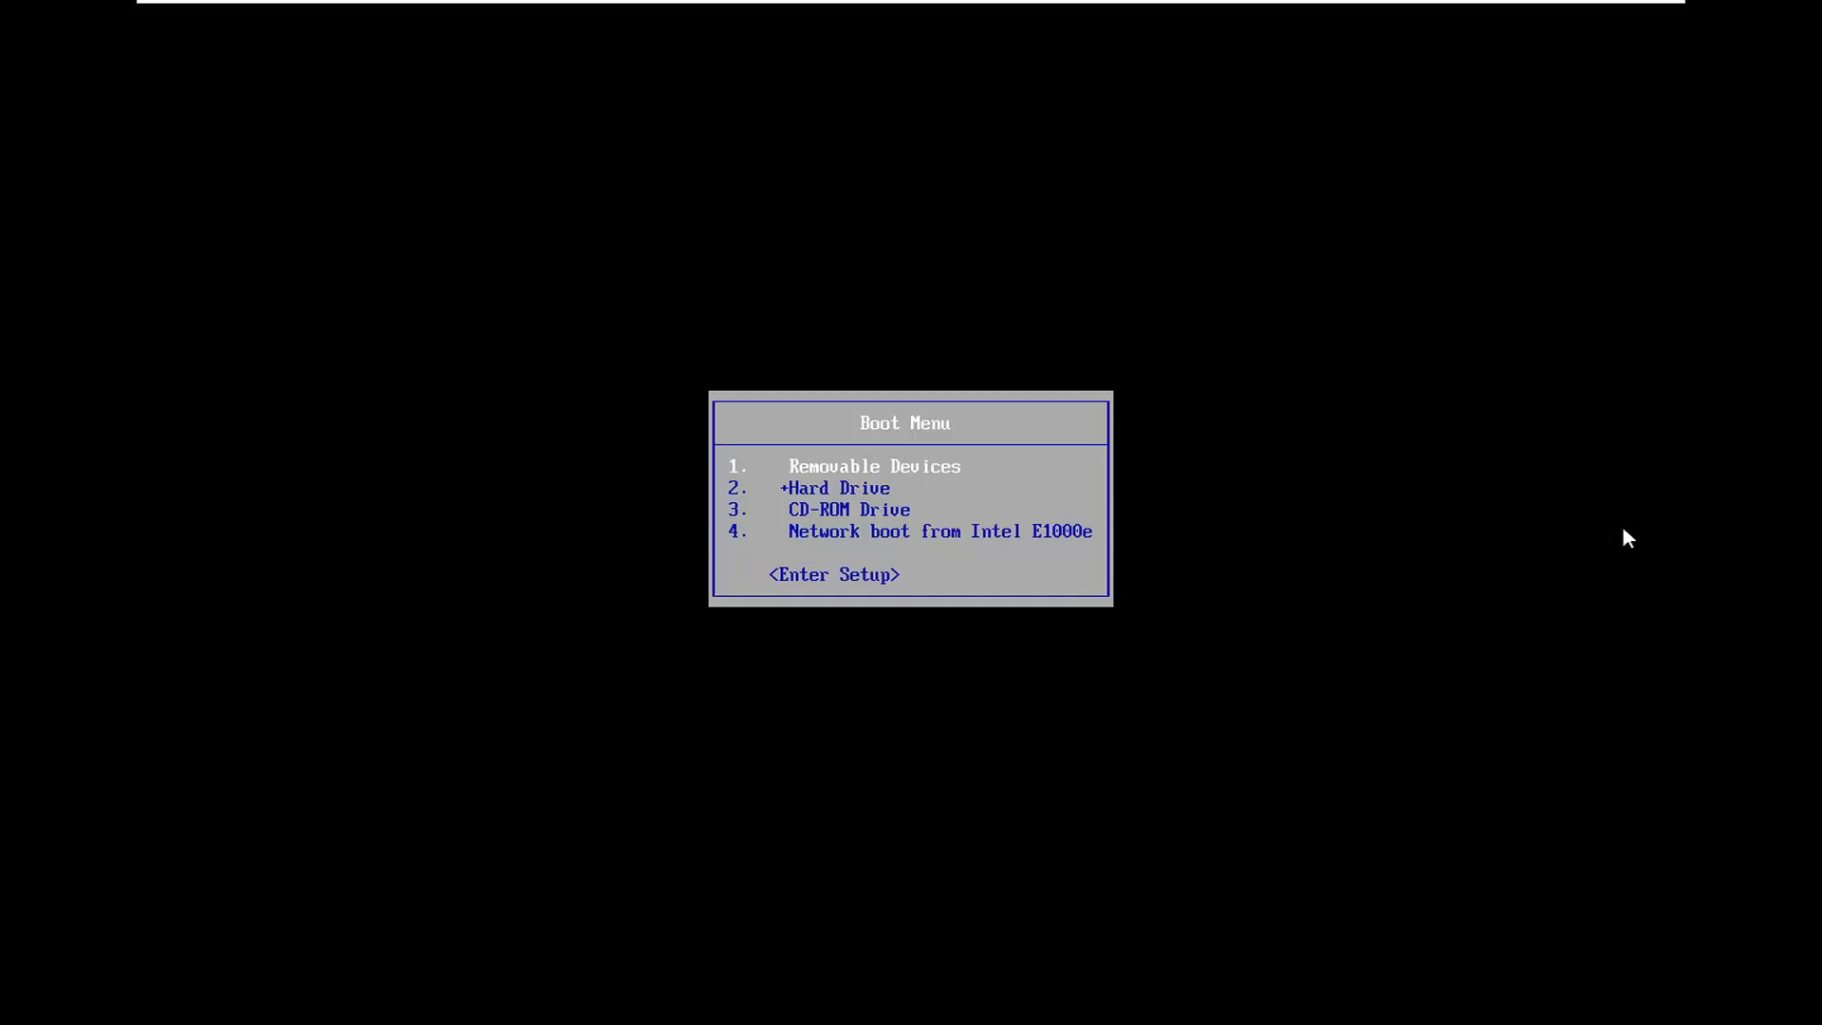
mouse_move(1578, 496)
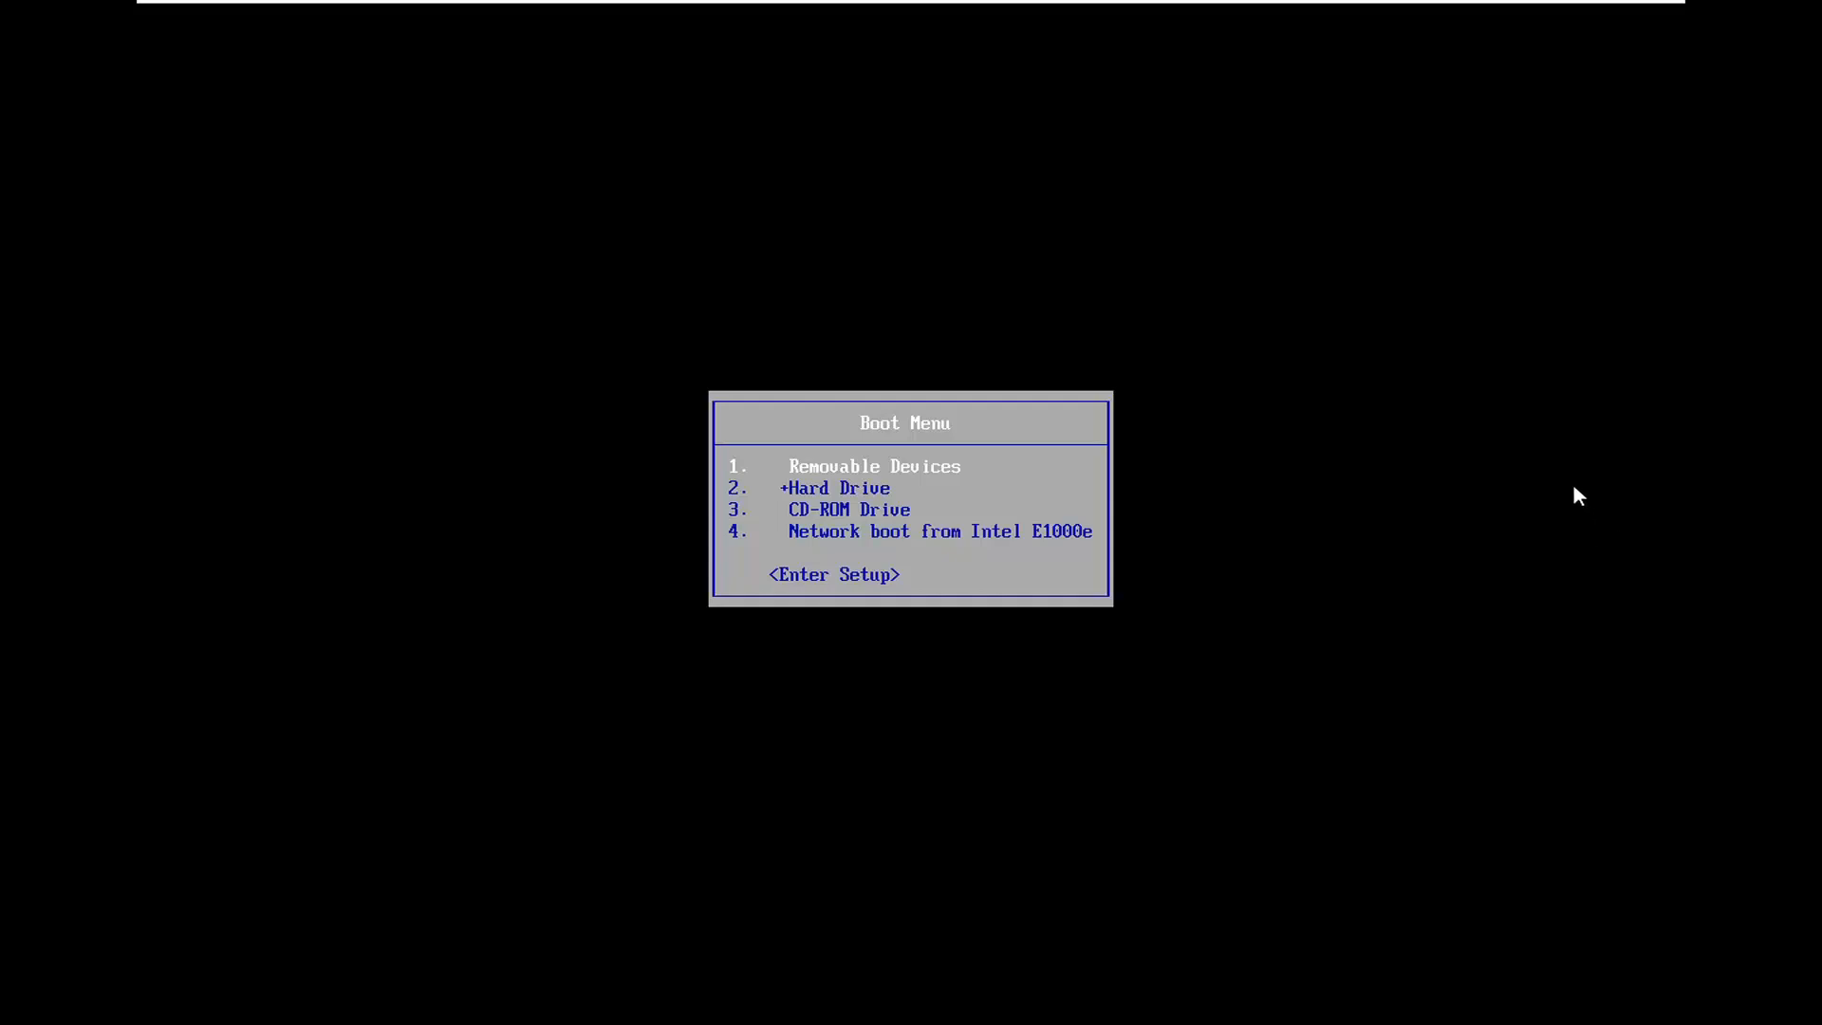
mouse_move(1432, 460)
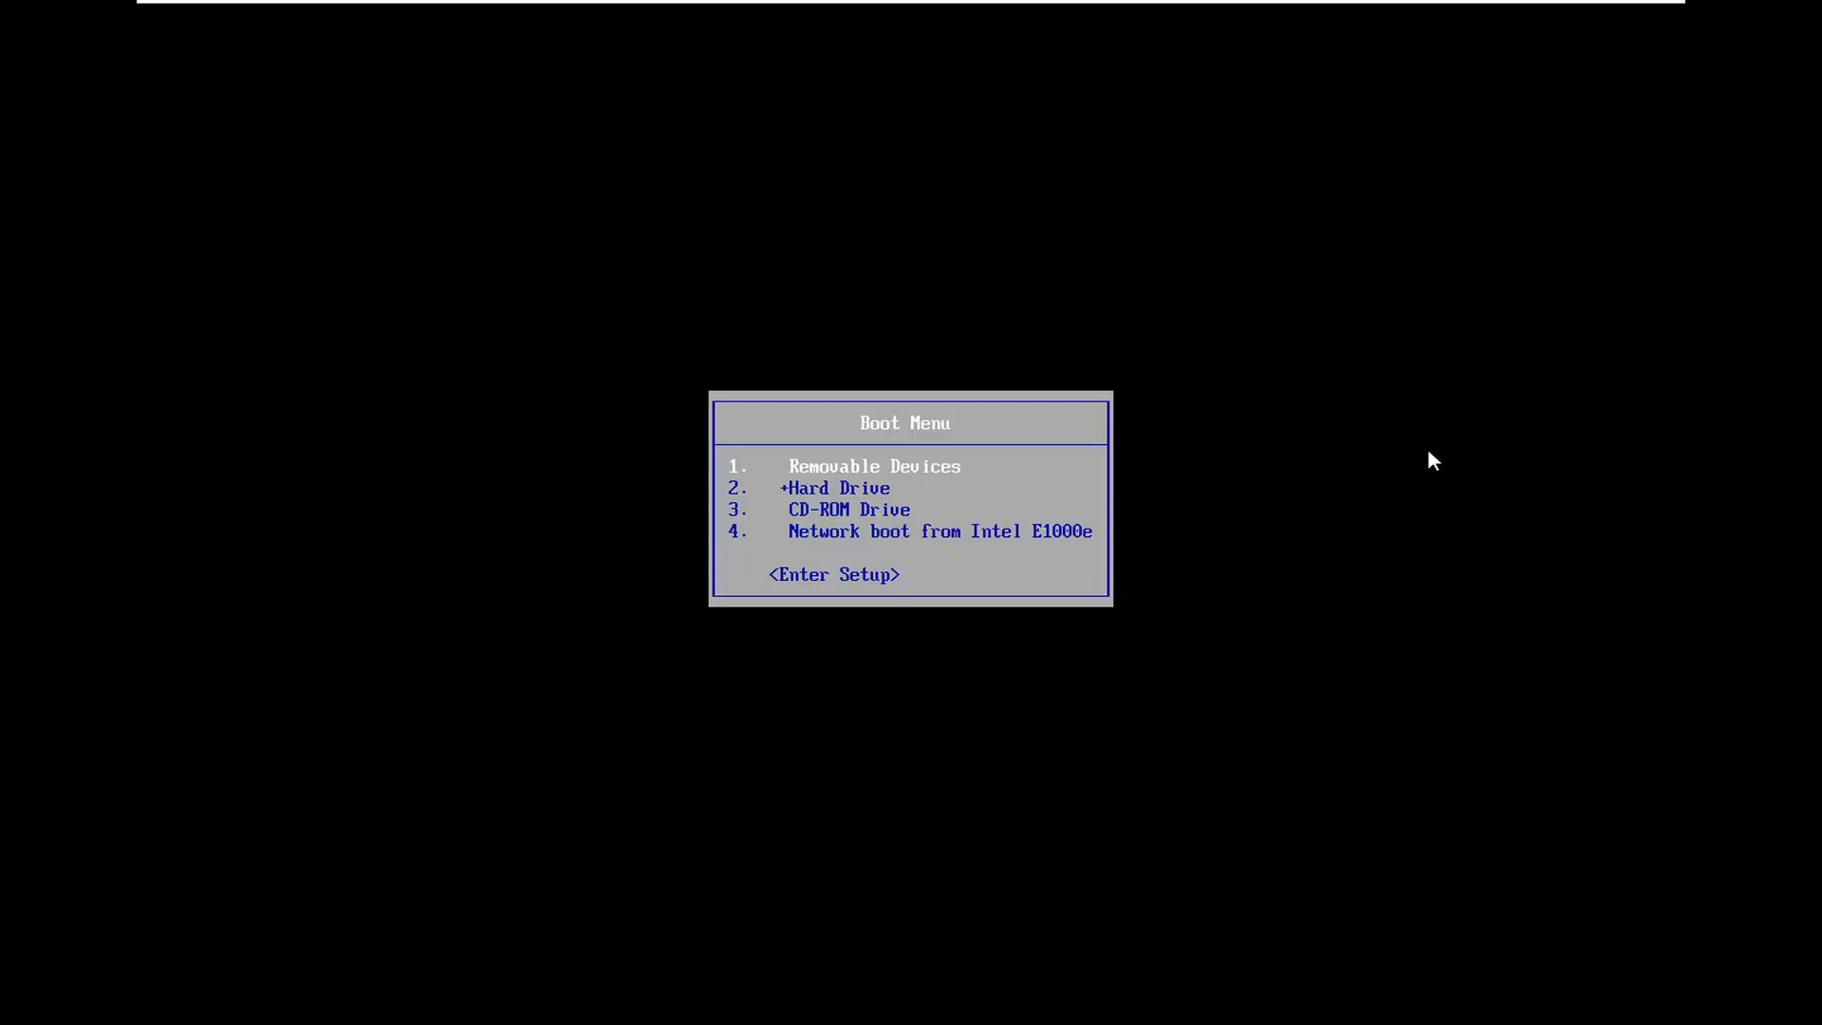
mouse_move(1427, 465)
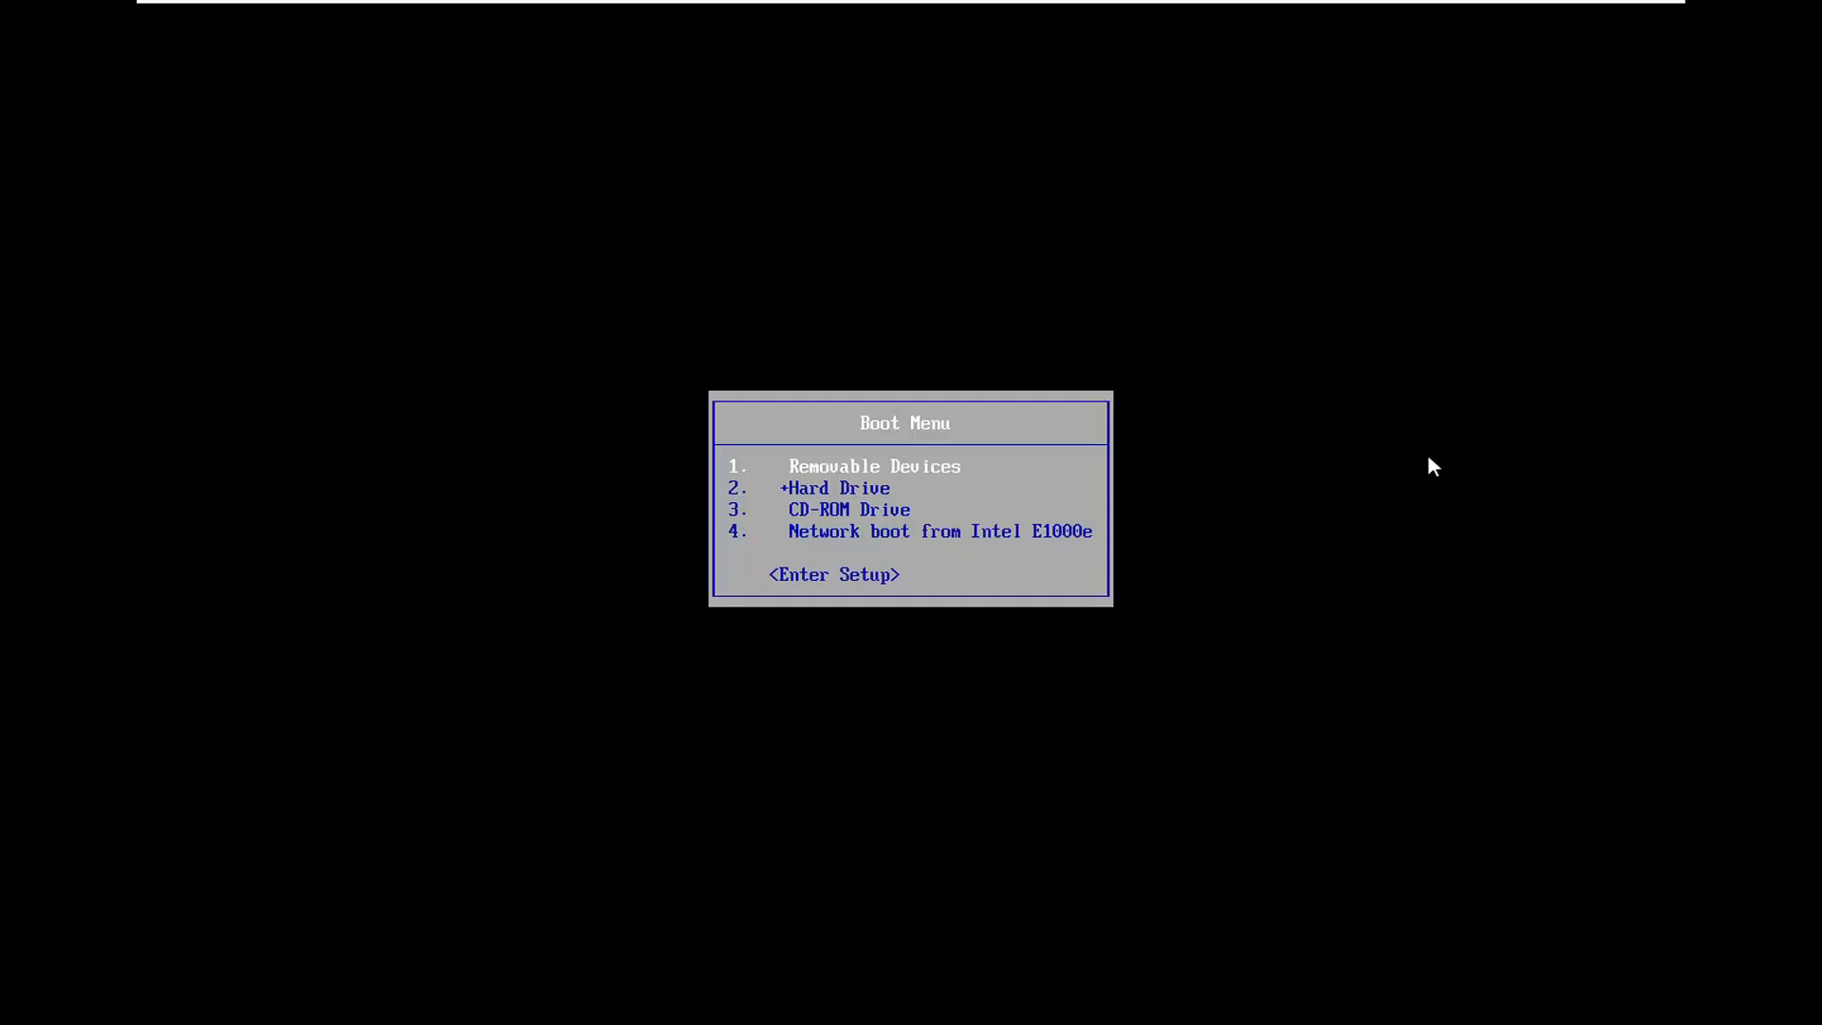
mouse_move(965, 444)
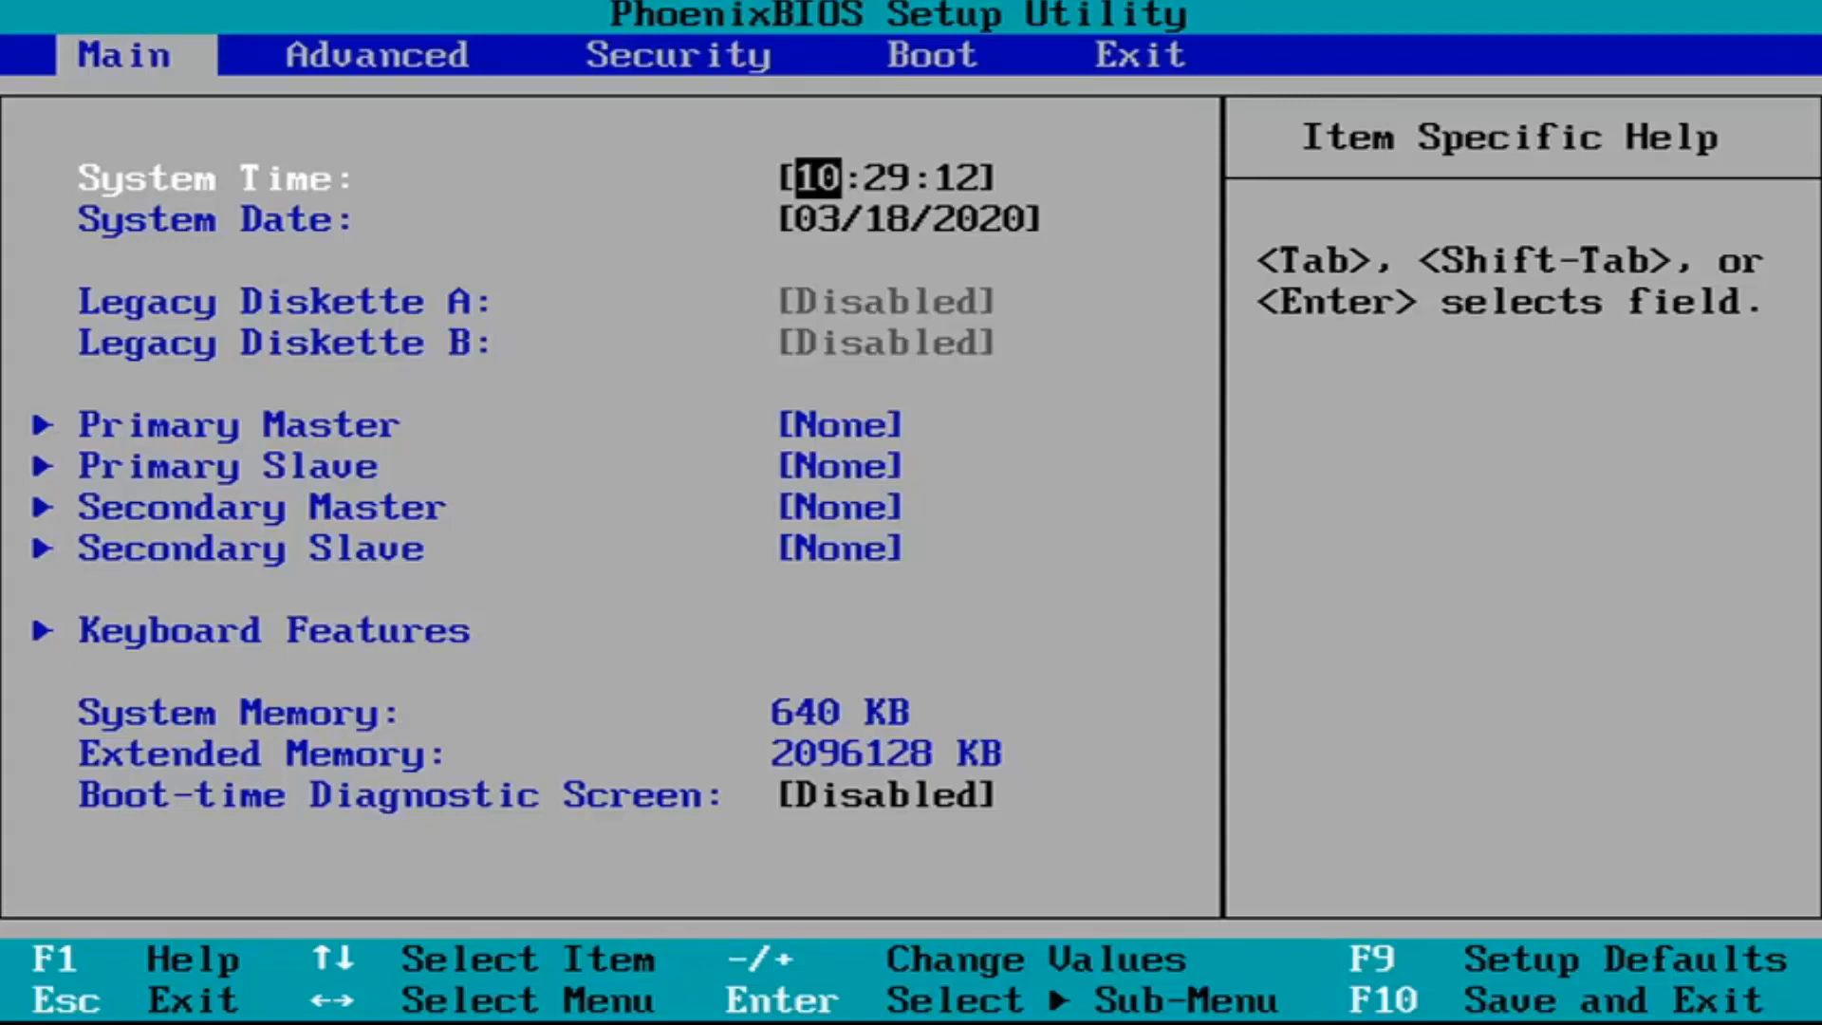
mouse_move(656, 692)
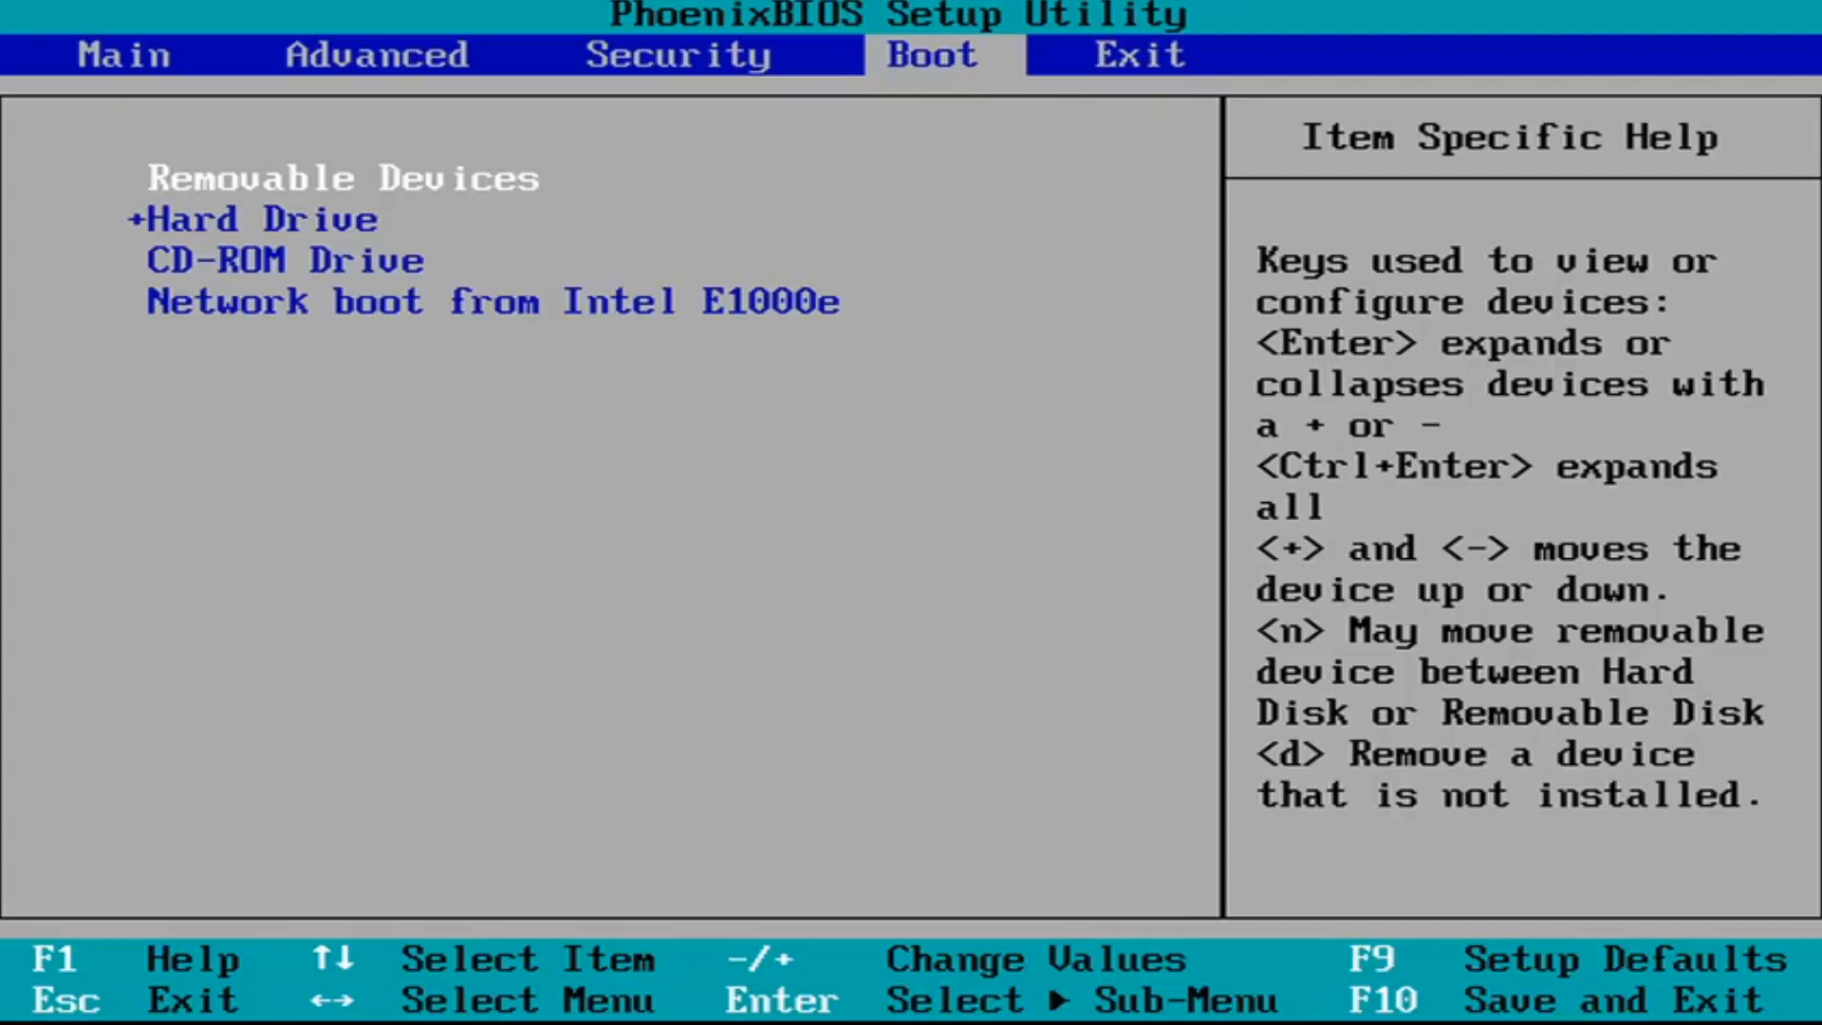
Switch from Boot to the Advanced tab with multiprocessor, cache and chipset options.
key("Up")
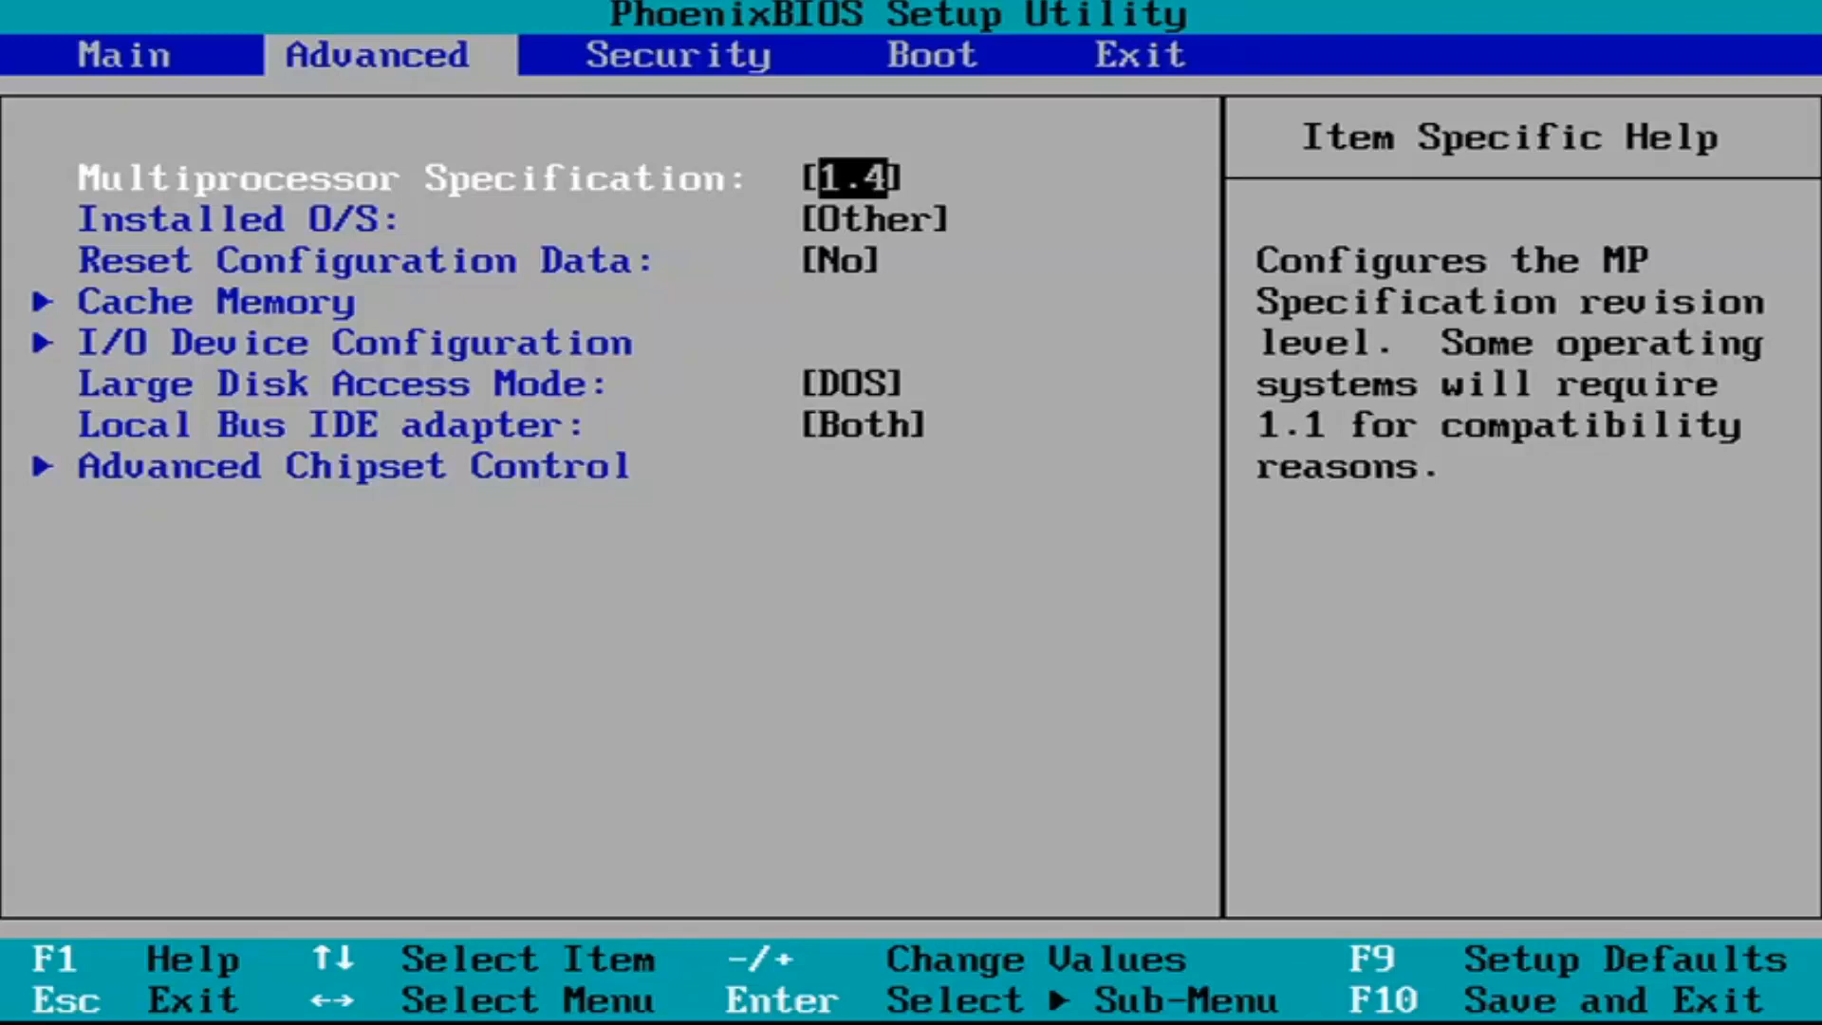
Return to the Boot tab listing Removable Devices, Hard Drive, CD-ROM and network boot.
key("Down")
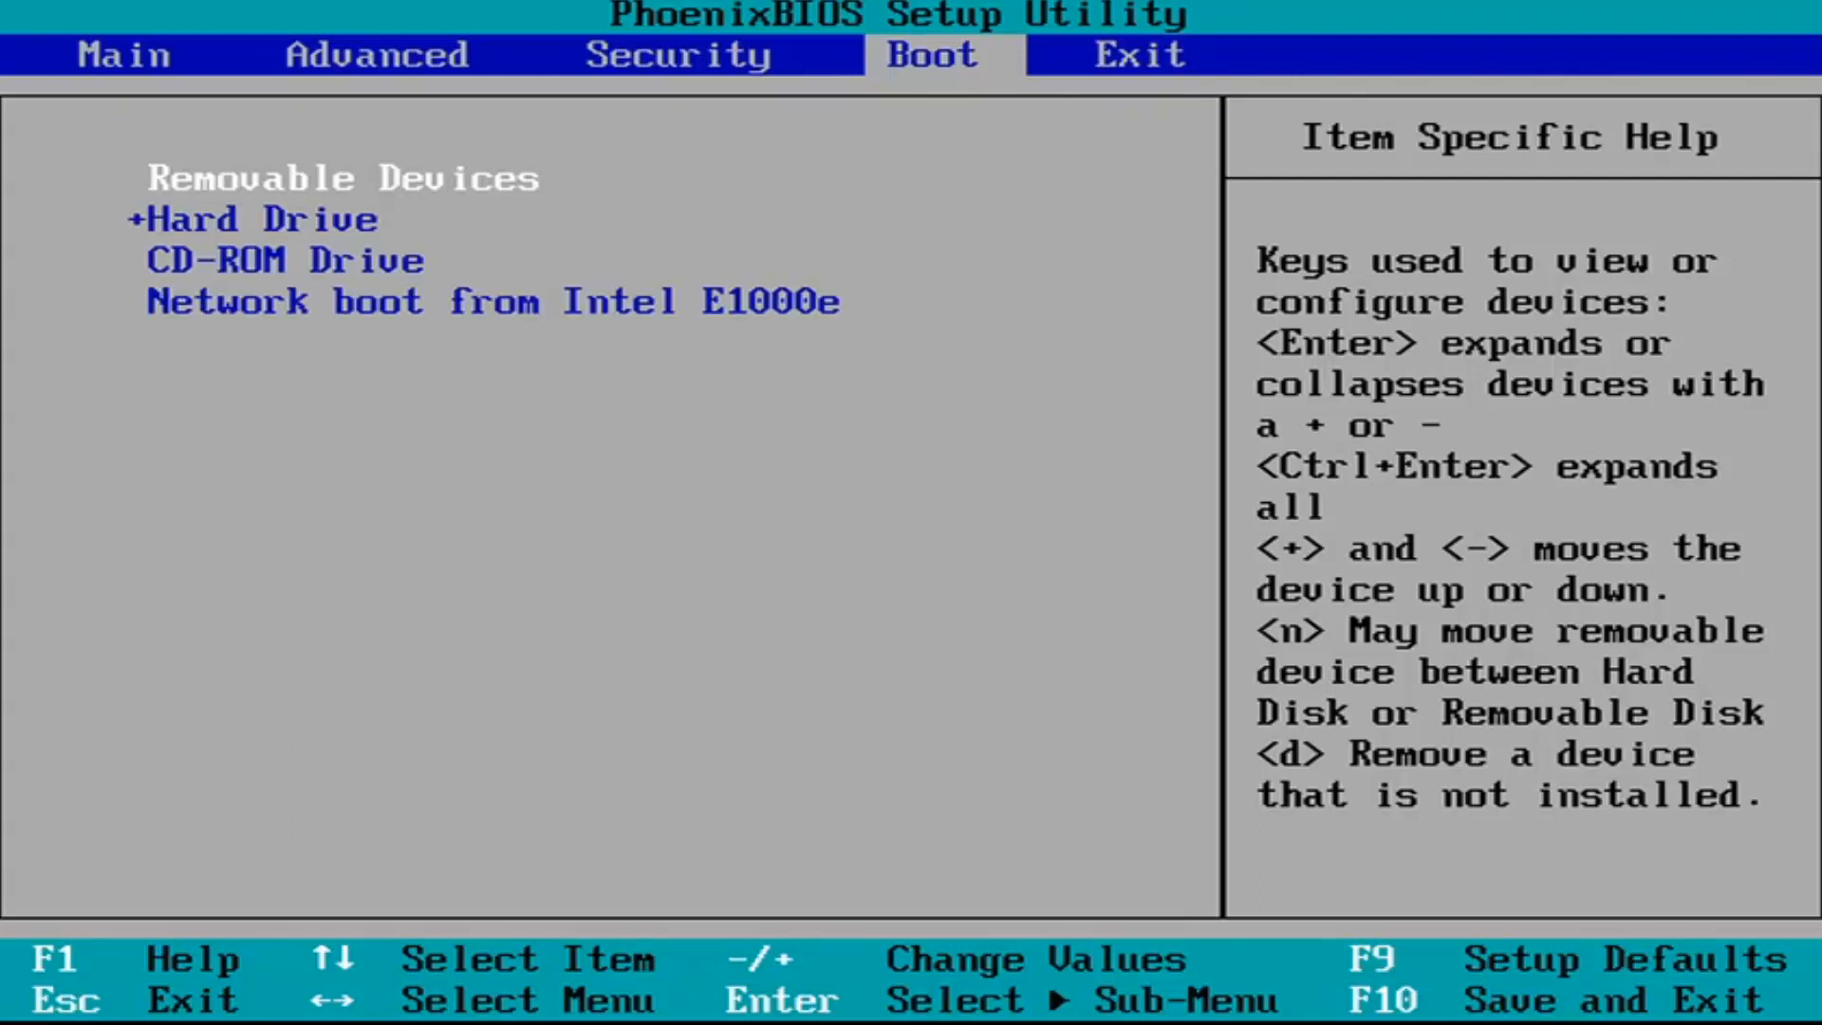
key("F10")
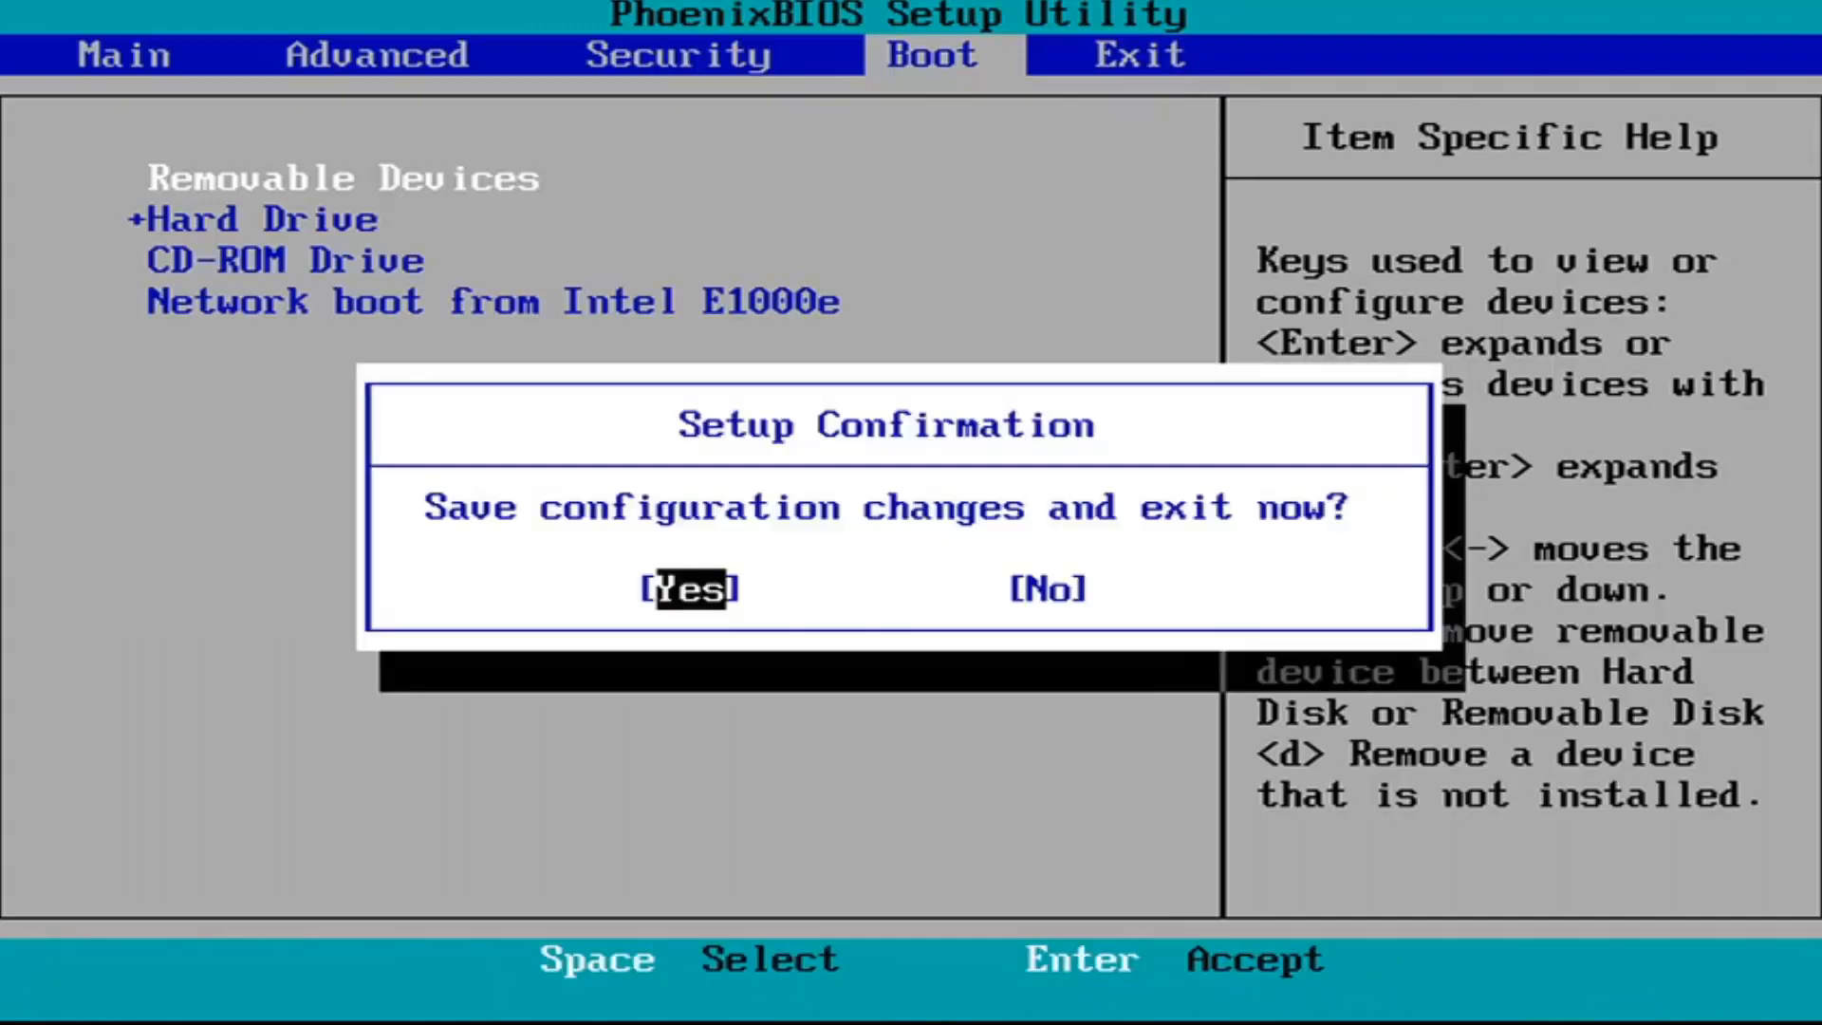